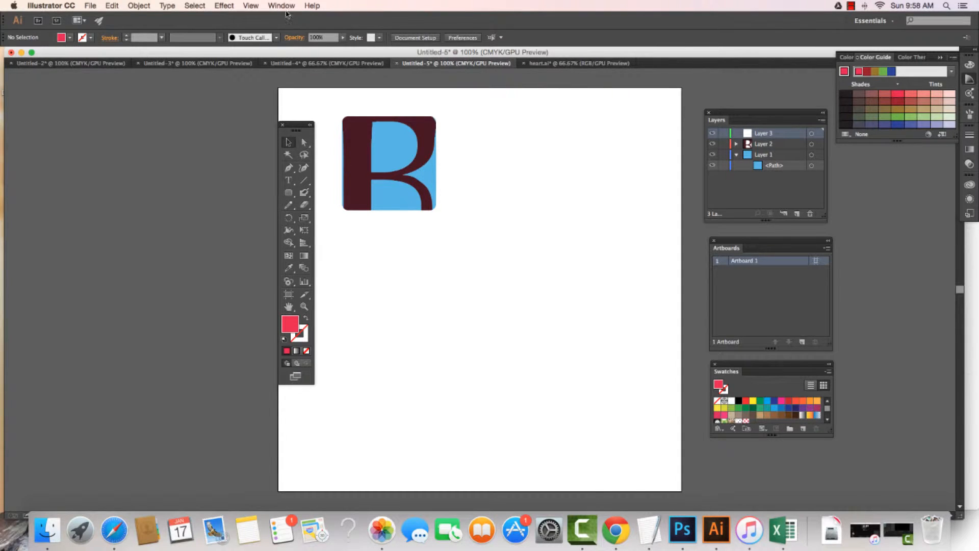
- Open the Basic Graphics_Dots pattern library and make a black dot pattern the fill
left_click(280, 5)
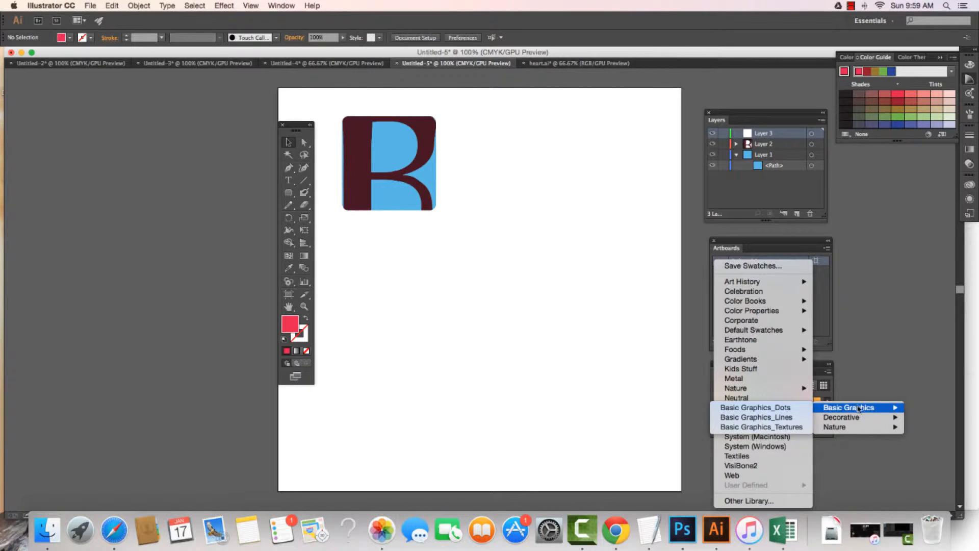
mouse_move(756, 417)
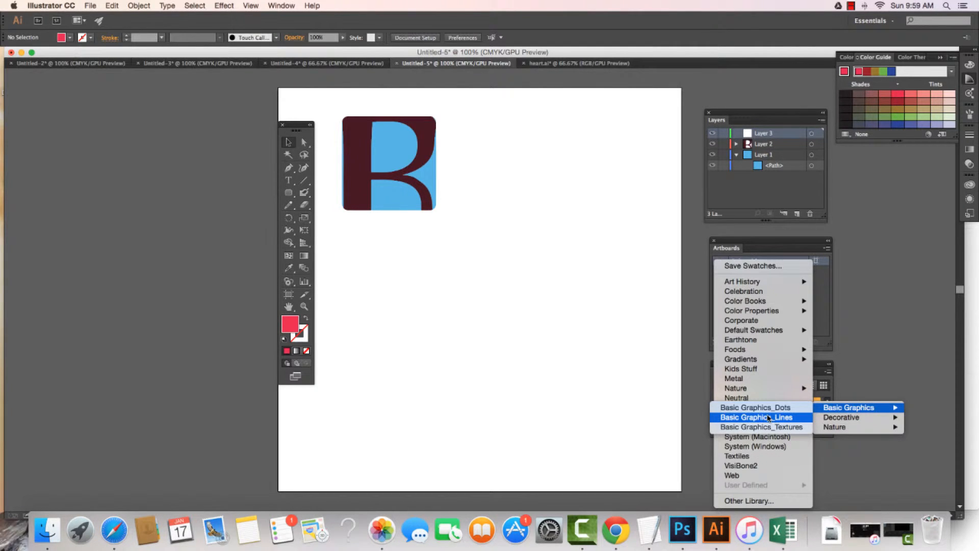
left_click(756, 407)
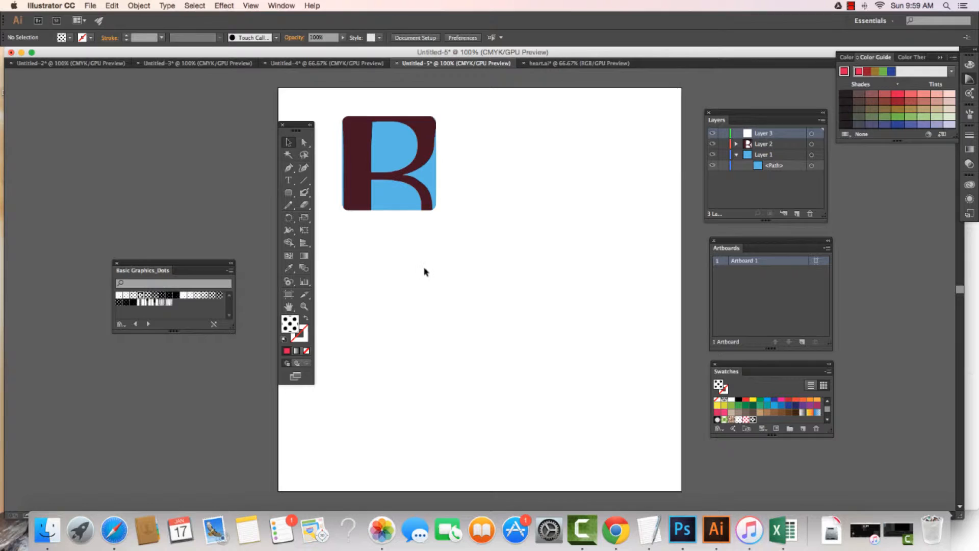
- Draw a black-dot-patterned square to the right of the B logo
left_click(289, 193)
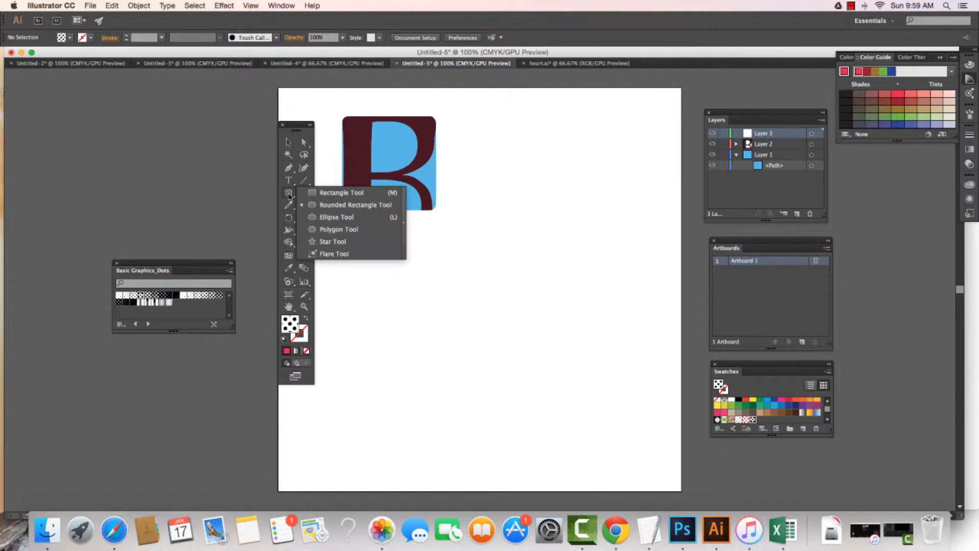
left_click_drag(528, 149, 613, 240)
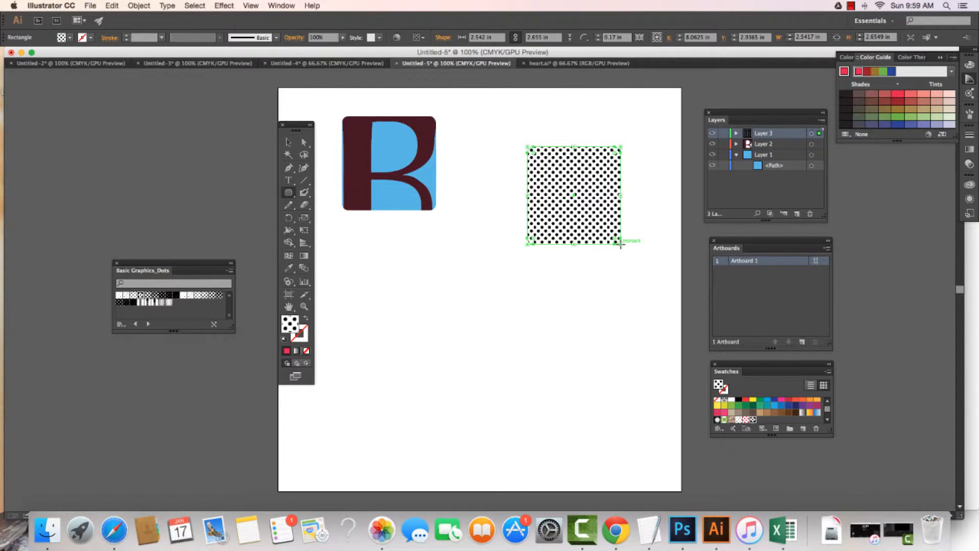
- Enter Pattern Options editing for the 10 dpi 40% dot pattern and recolour one dot pink
left_click(280, 6)
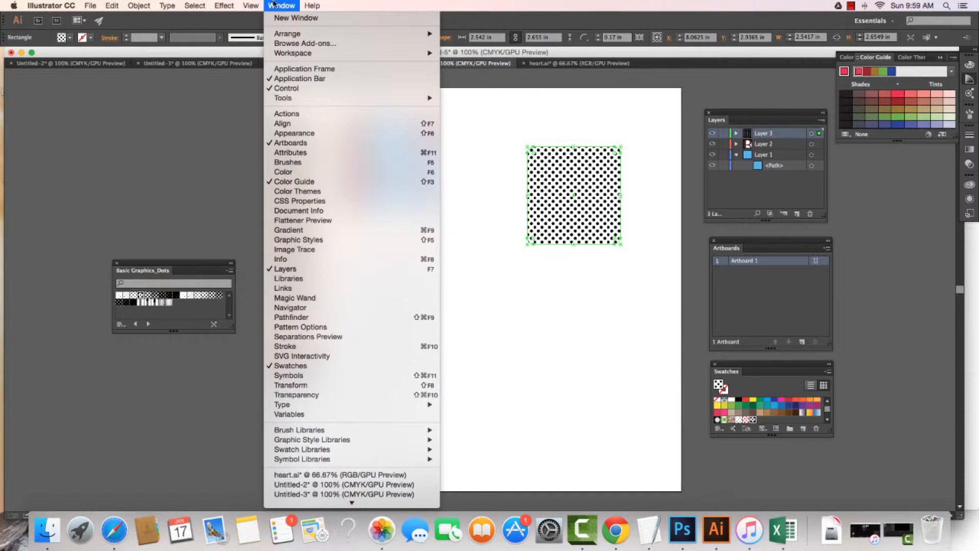
mouse_move(301, 326)
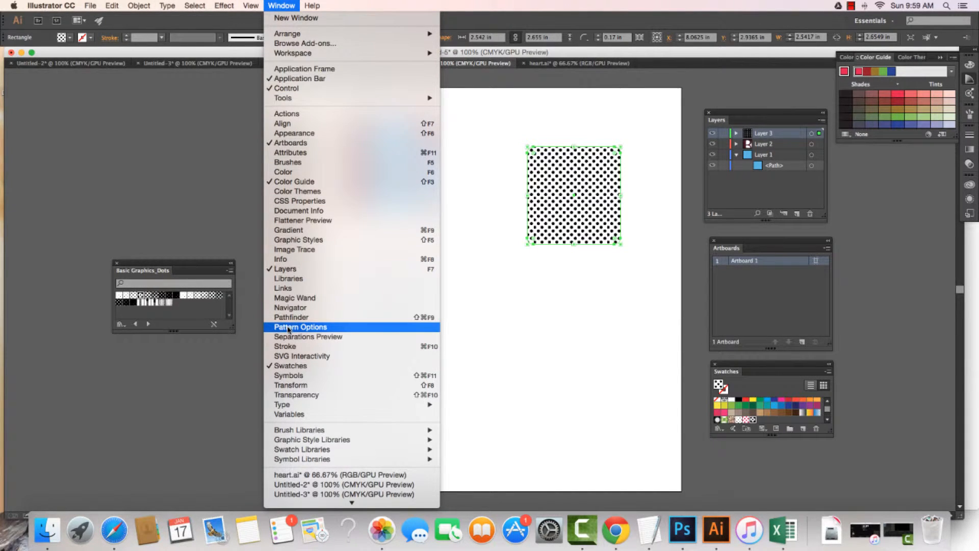
left_click(300, 326)
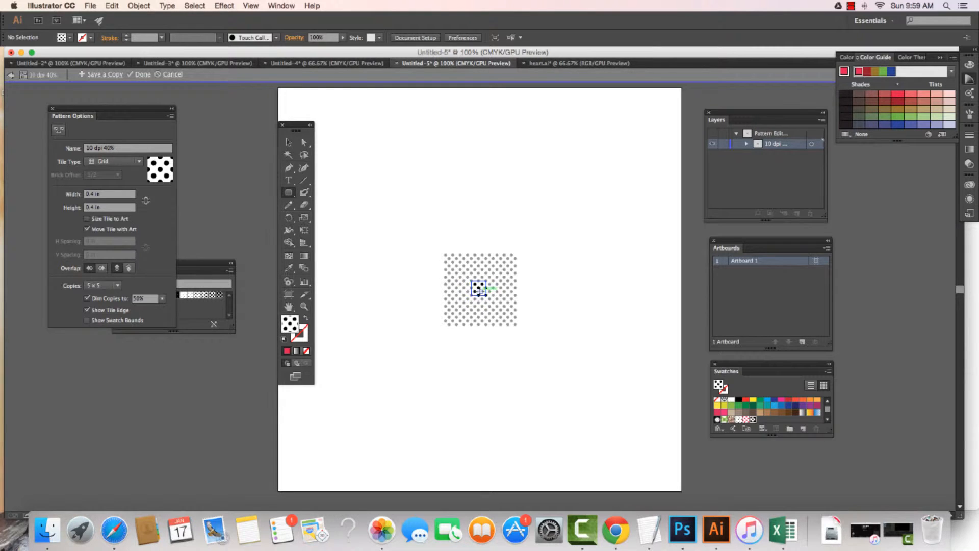
mouse_move(288, 141)
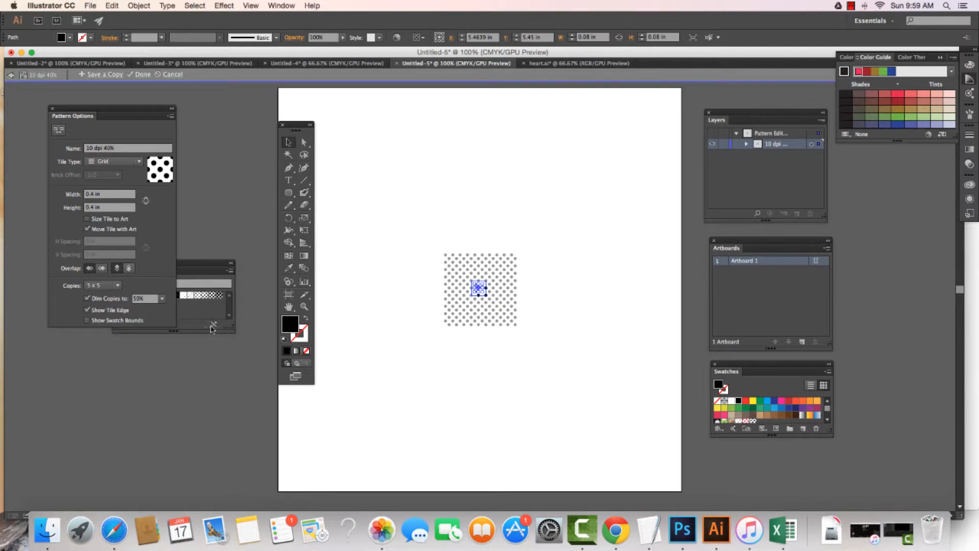
double_click(289, 324)
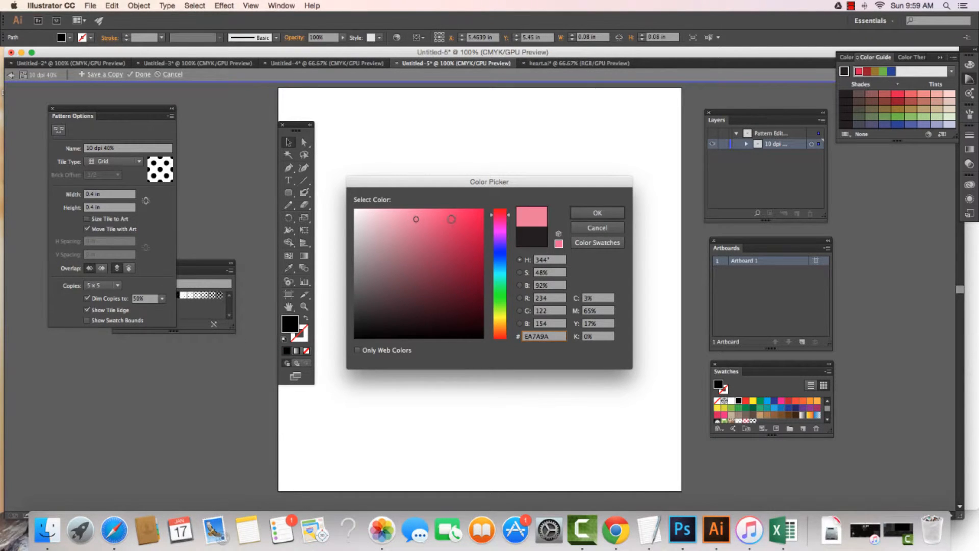
left_click(595, 213)
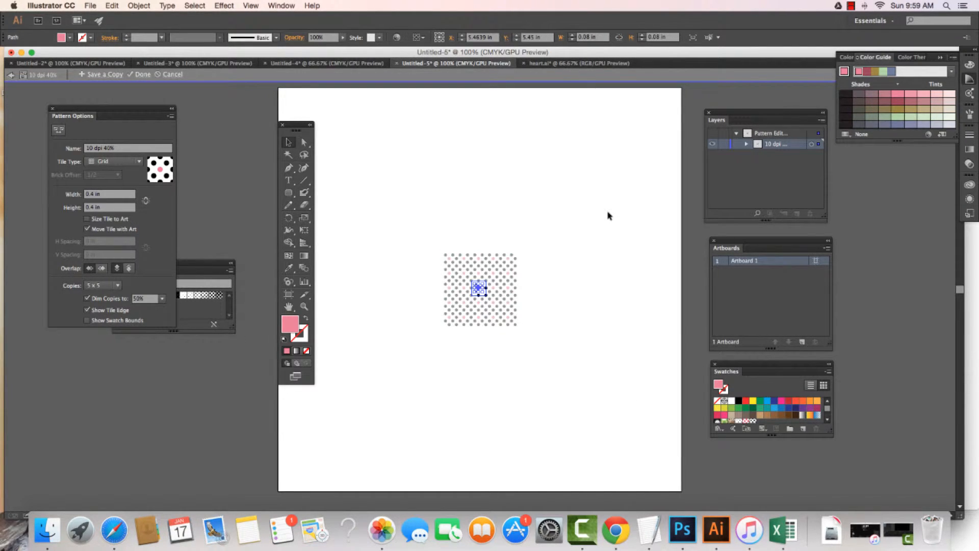
mouse_move(548, 296)
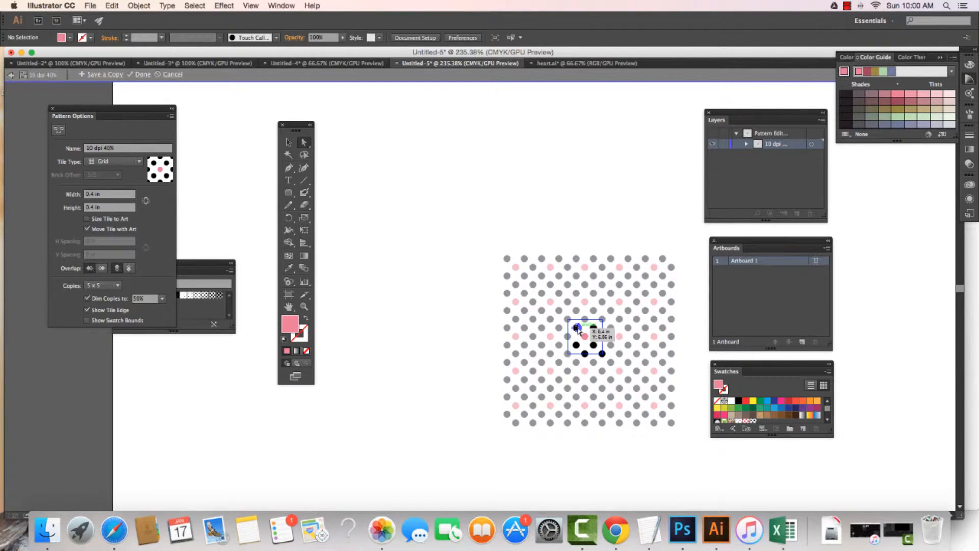
- Change a second dot's fill in the pattern tile to dark maroon
double_click(289, 323)
type("66192F")
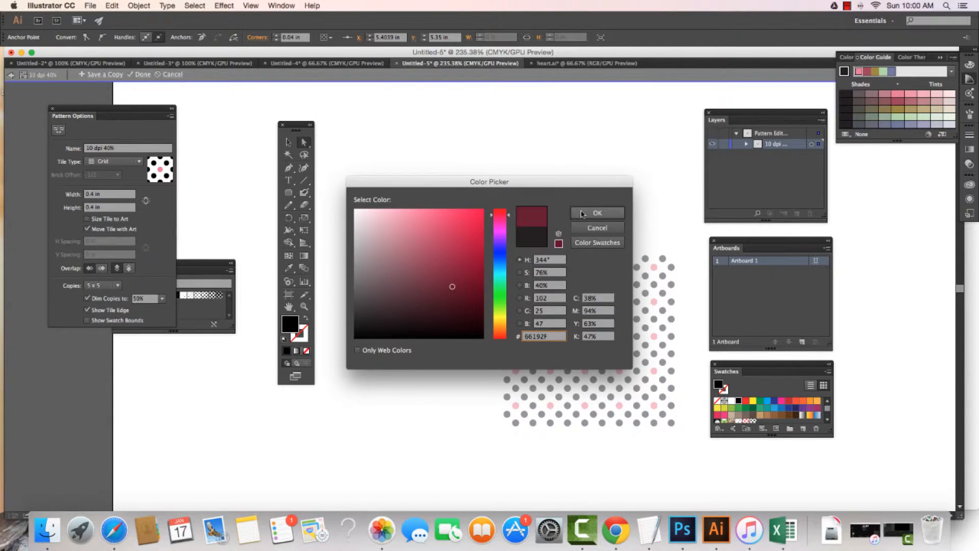
left_click(597, 213)
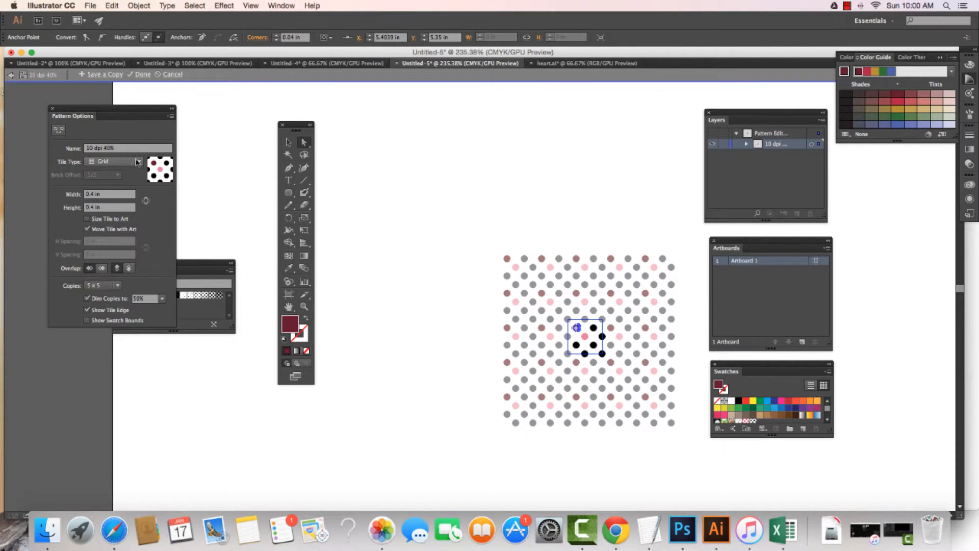
- Switch the pattern's Tile Type to Hex by Column, offsetting the dot rows
left_click(138, 161)
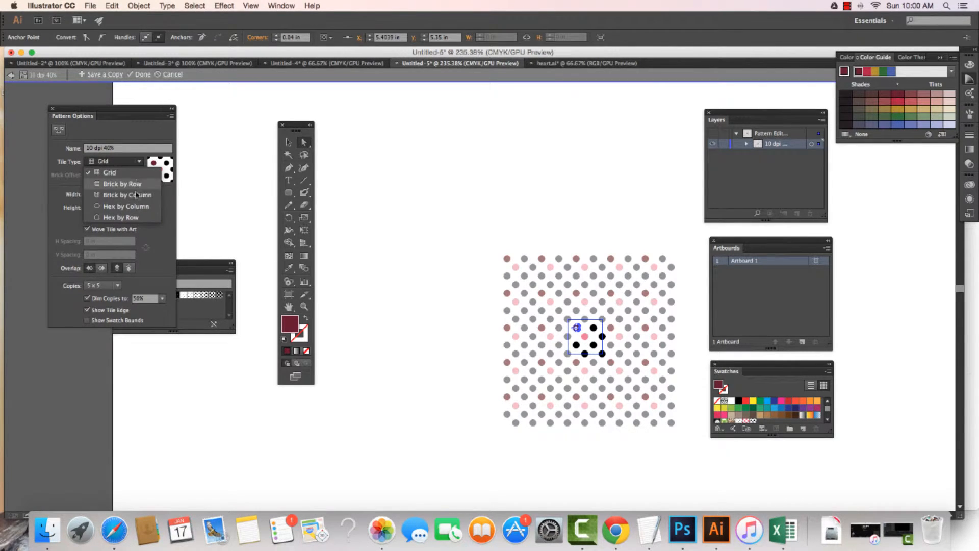
left_click(128, 207)
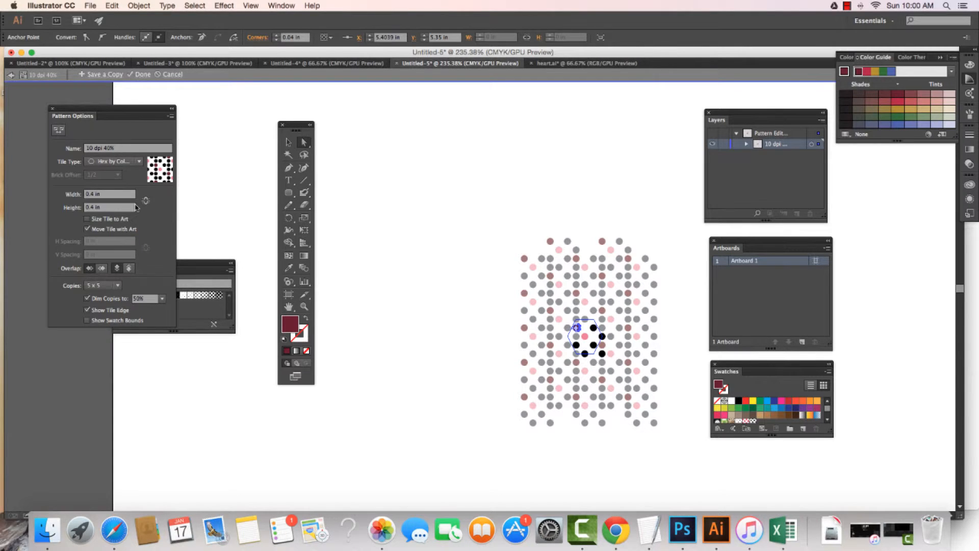
mouse_move(119, 281)
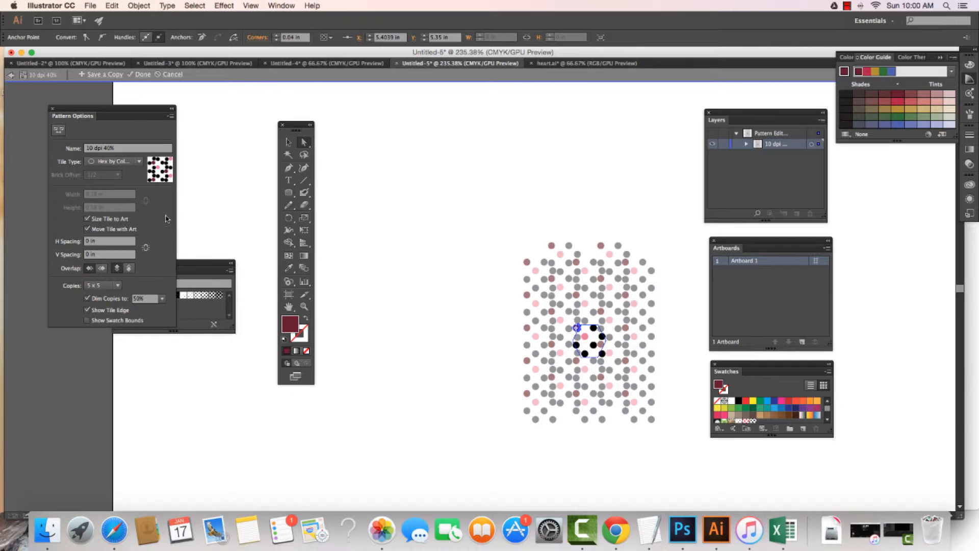
mouse_move(85, 106)
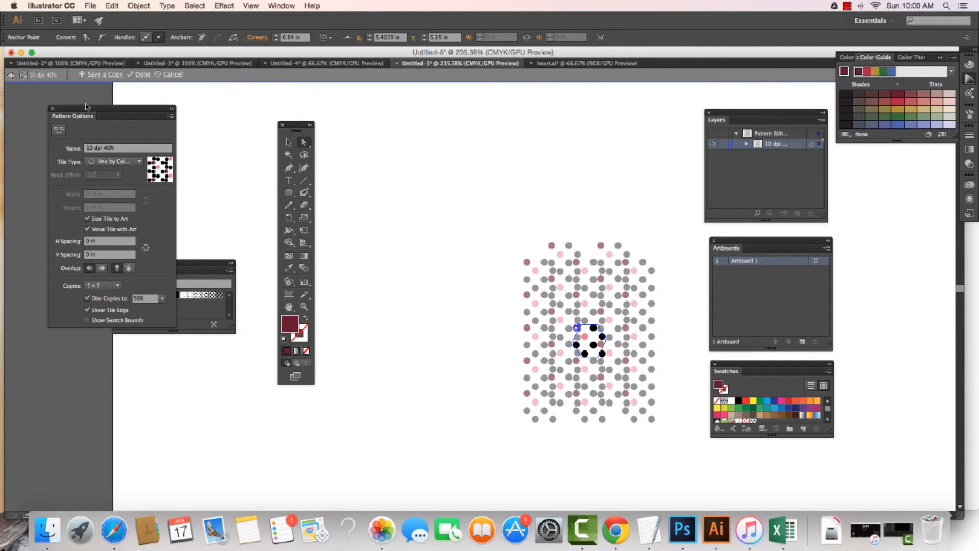
mouse_move(42, 86)
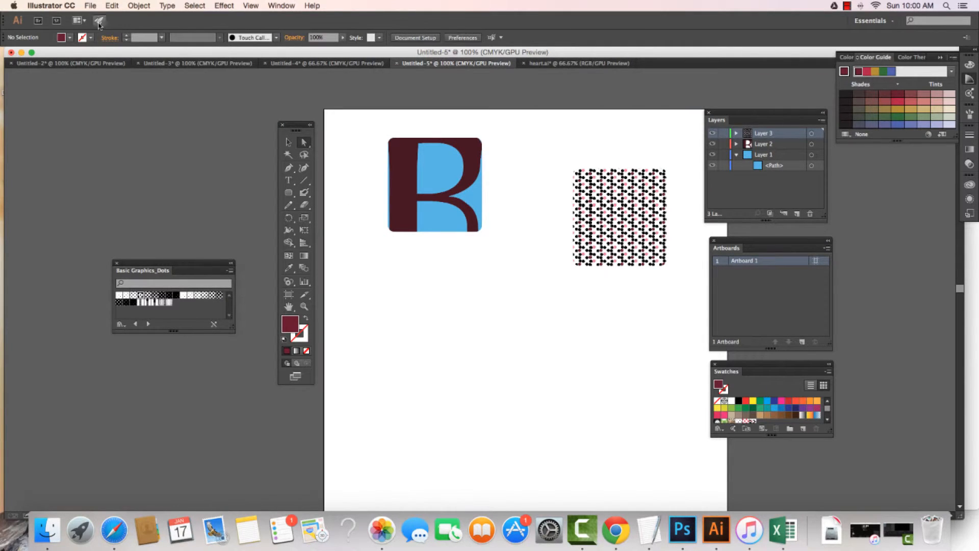
- Move the hex-dot patterned square up beside the B logo, then deselect
left_click(619, 216)
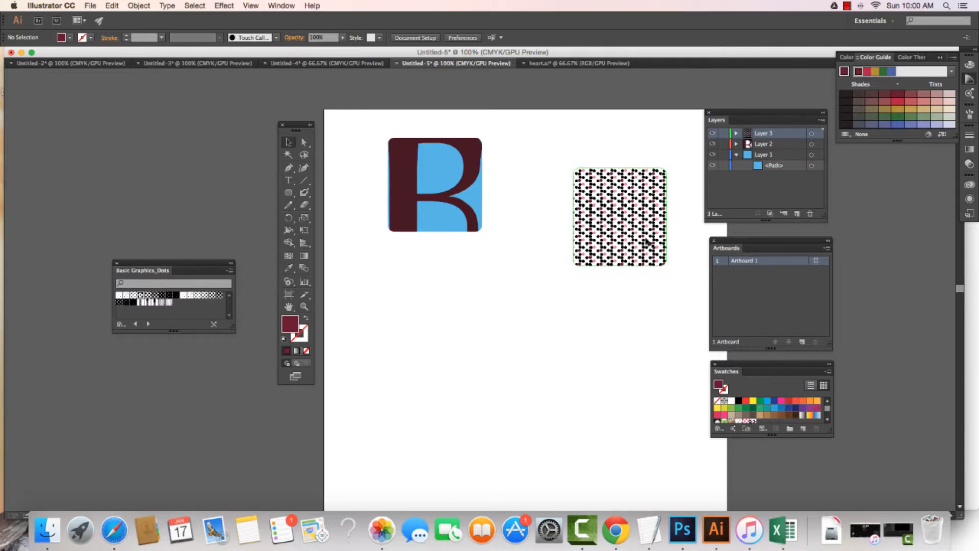
left_click_drag(619, 216, 555, 269)
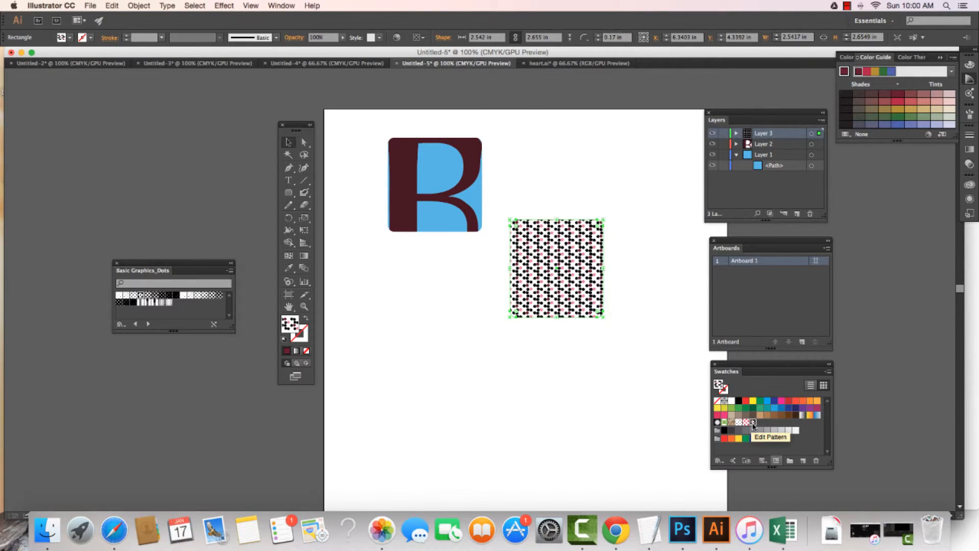
left_click(747, 423)
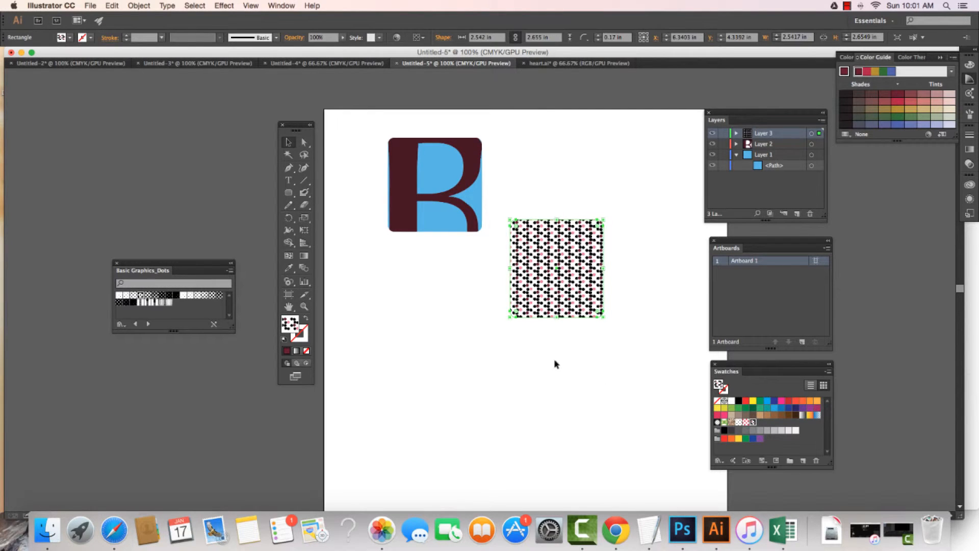
mouse_move(383, 348)
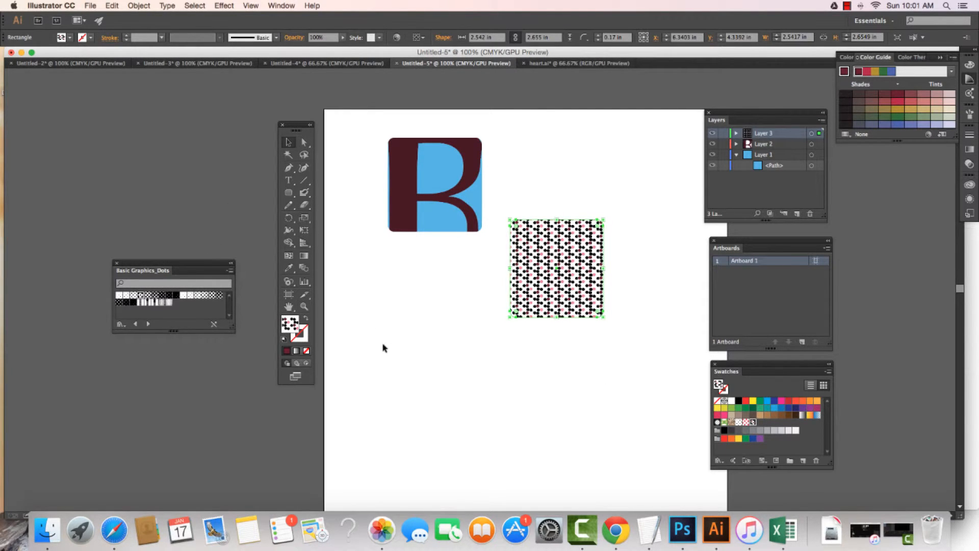
left_click_drag(555, 269, 581, 168)
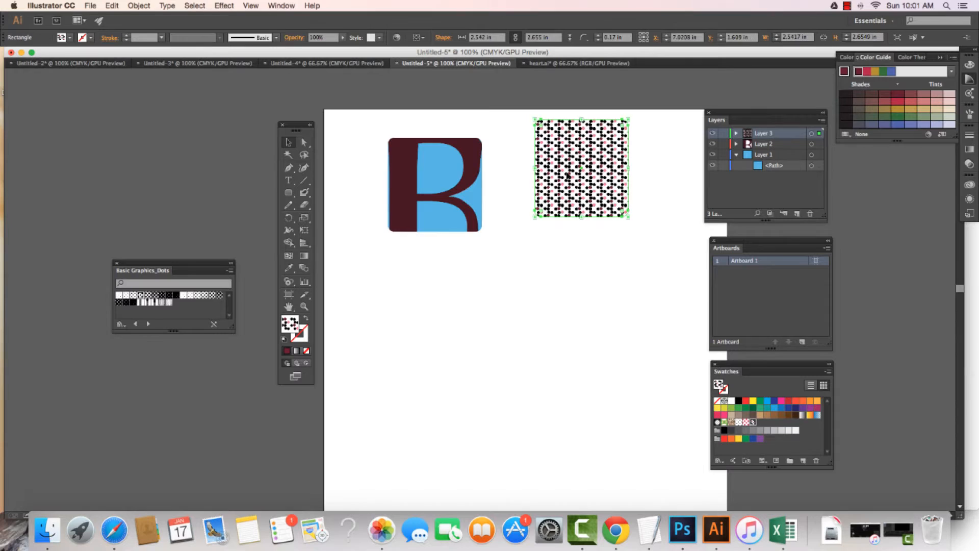
left_click(342, 236)
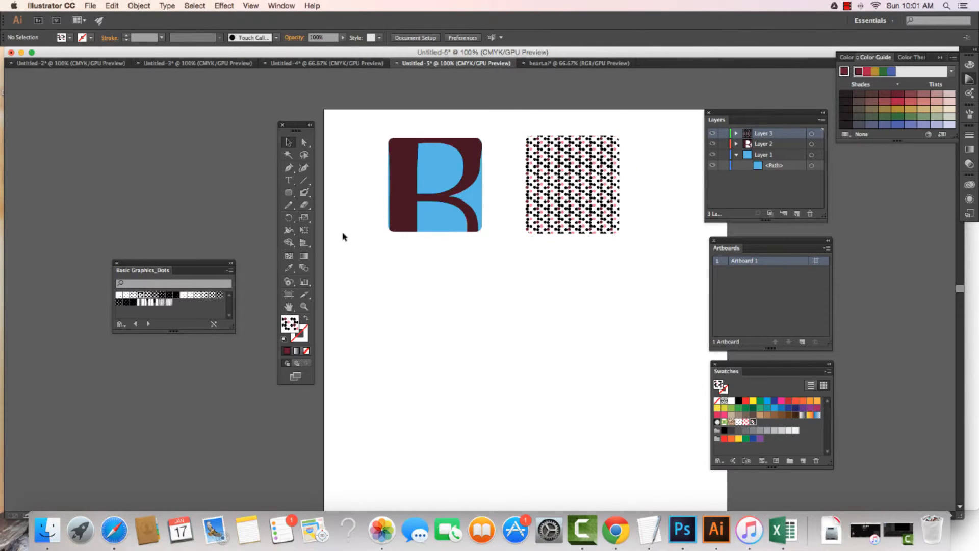
mouse_move(288, 205)
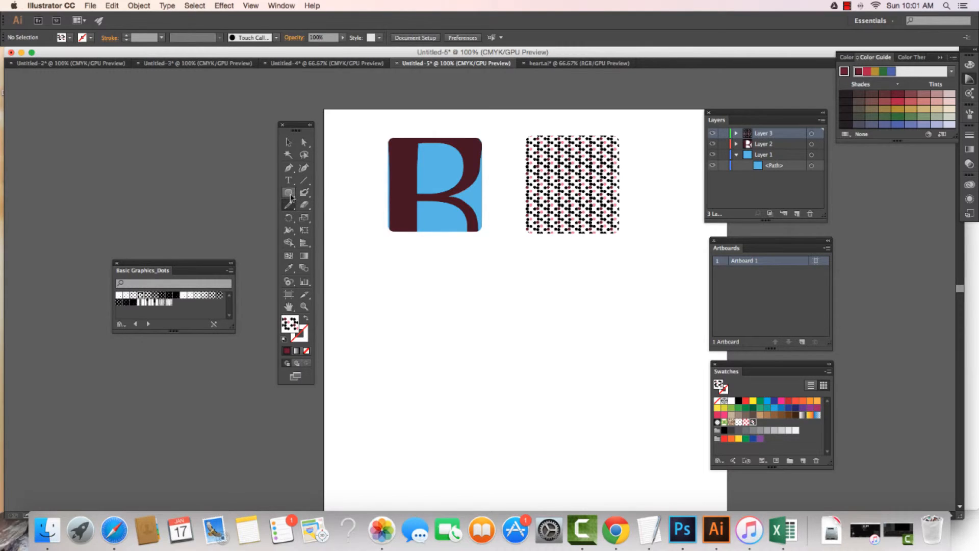
- Draw three overlapping navy rounded squares below the logo with the Rounded Rectangle tool
left_click(288, 193)
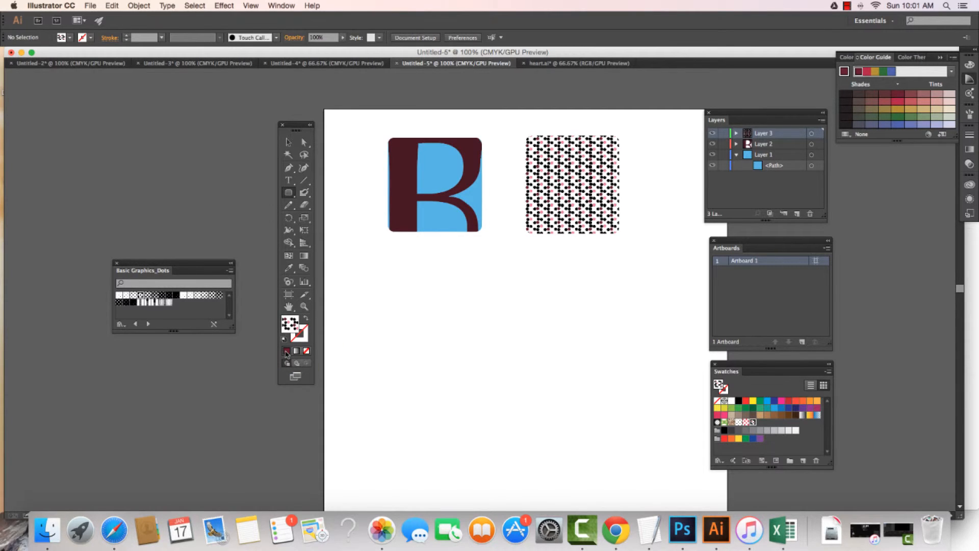
mouse_move(797, 409)
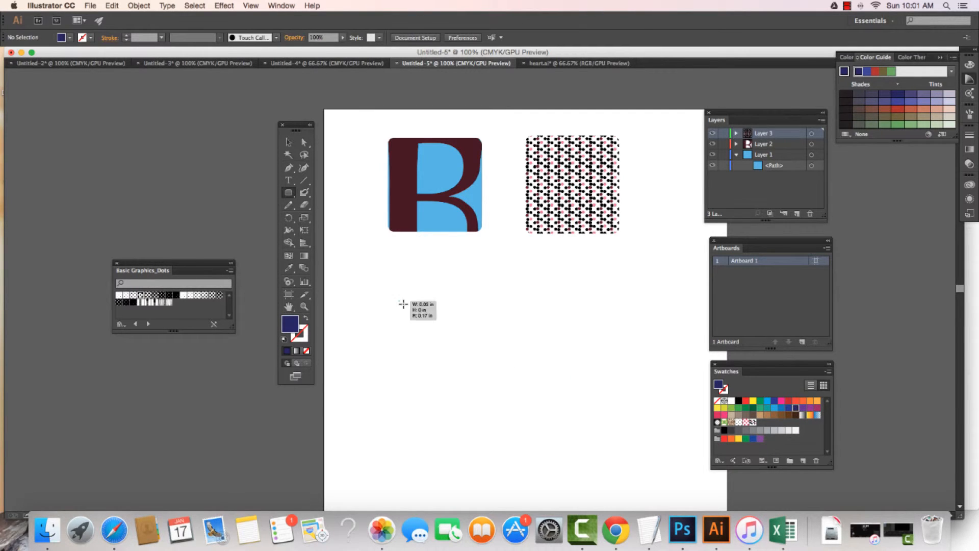
left_click_drag(403, 305, 454, 344)
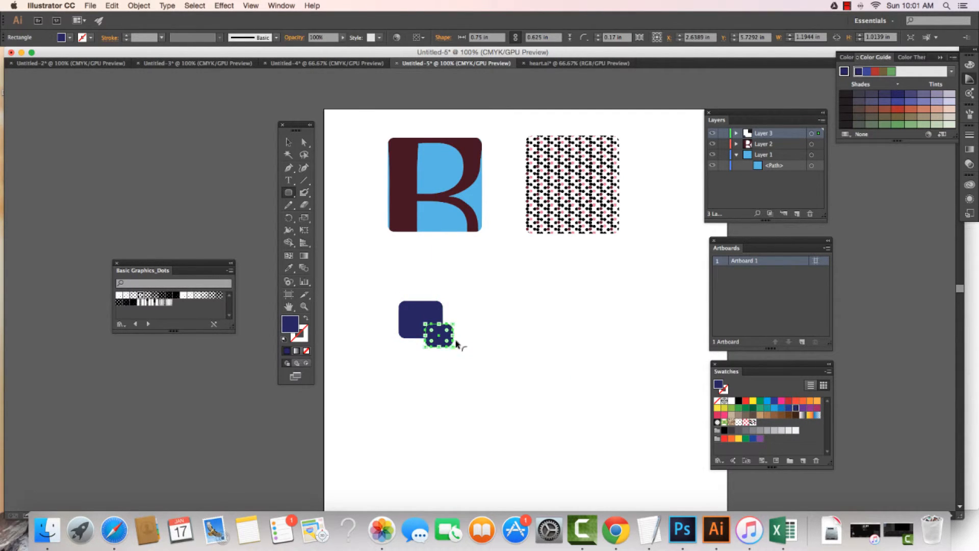
left_click_drag(439, 334, 443, 297)
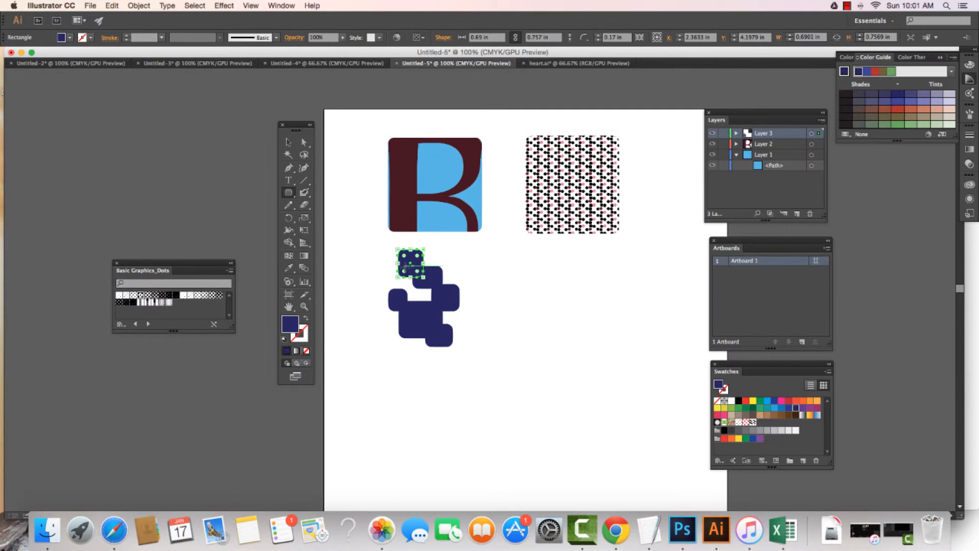
left_click_drag(410, 262, 392, 281)
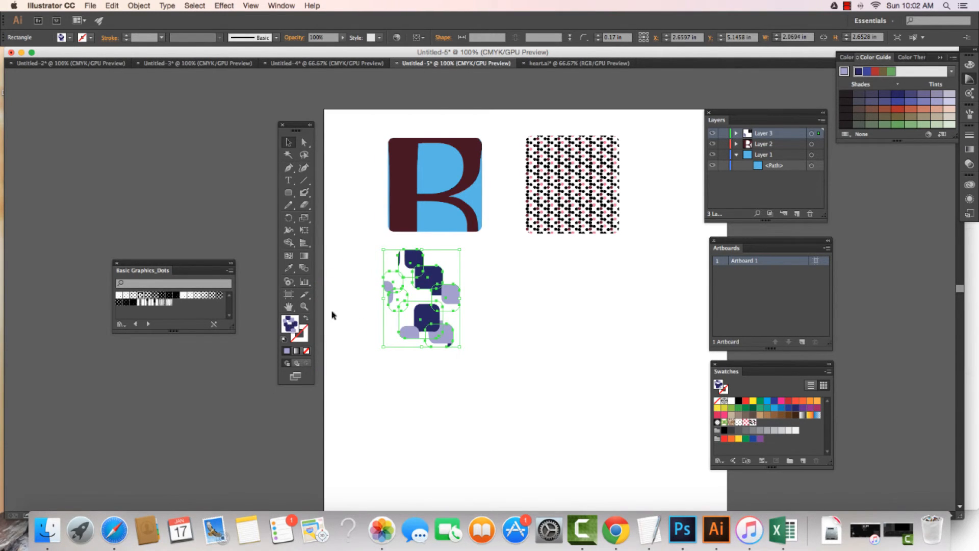
mouse_move(396, 343)
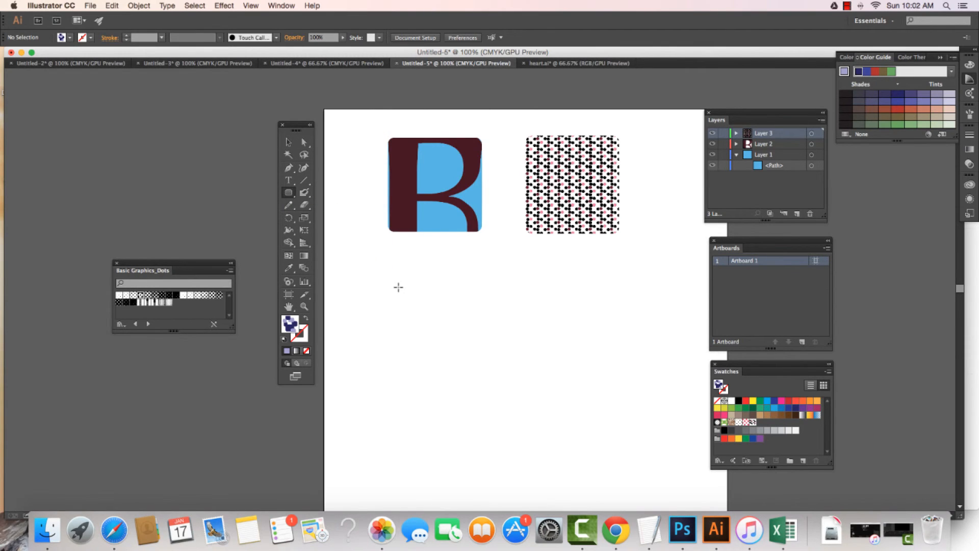
- Draw a large navy rounded-square patterned rectangle below the logo, cancelling the Color Picker
left_click_drag(398, 288, 548, 430)
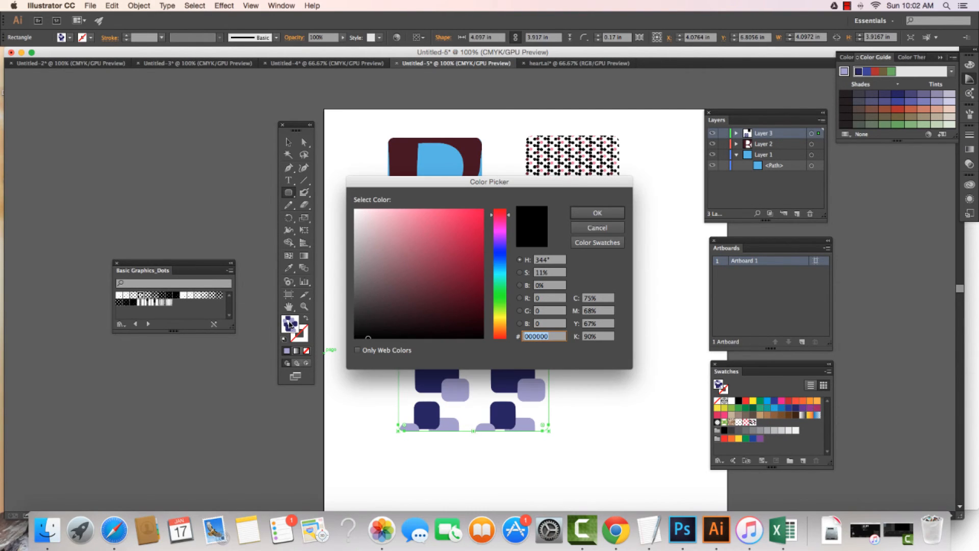
left_click(596, 227)
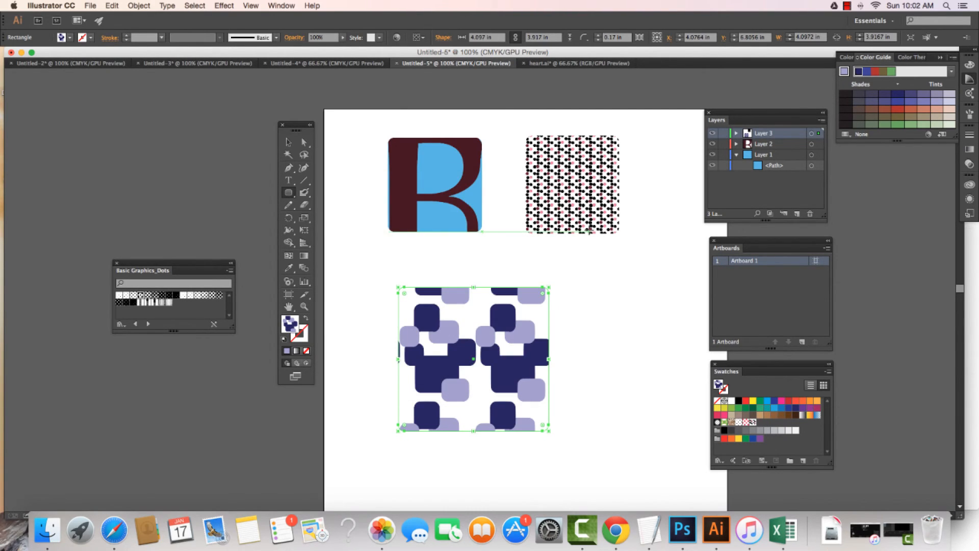
left_click(281, 6)
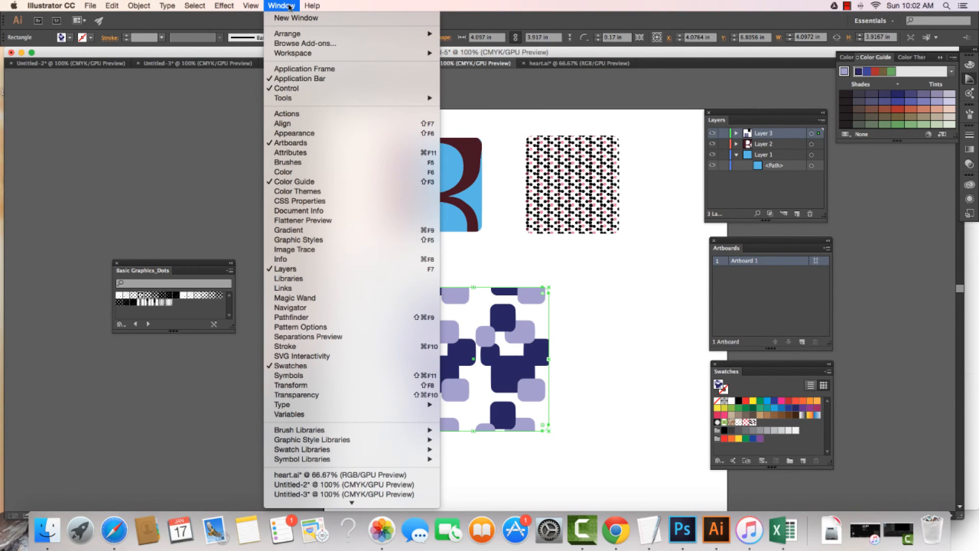
- Open the Pattern Options panel from the Window menu
left_click(300, 327)
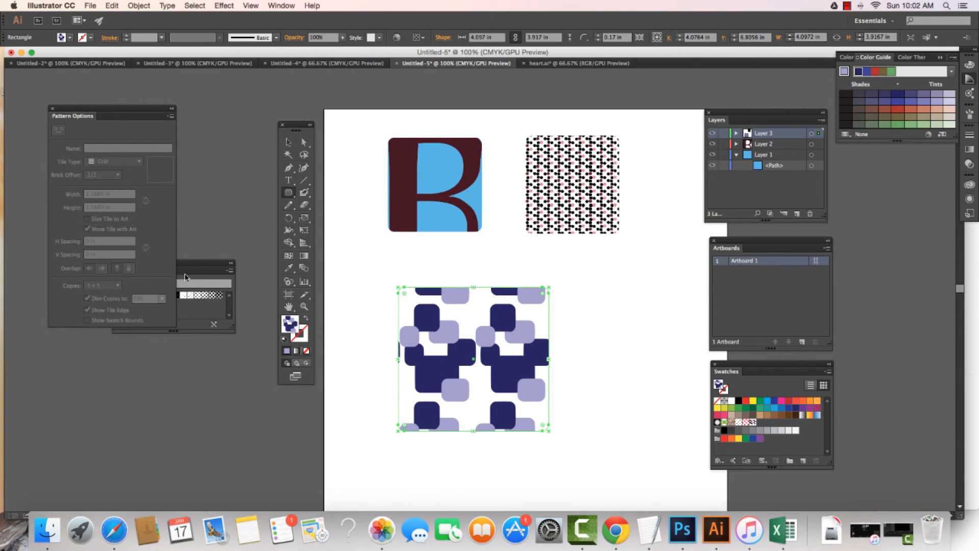
mouse_move(290, 337)
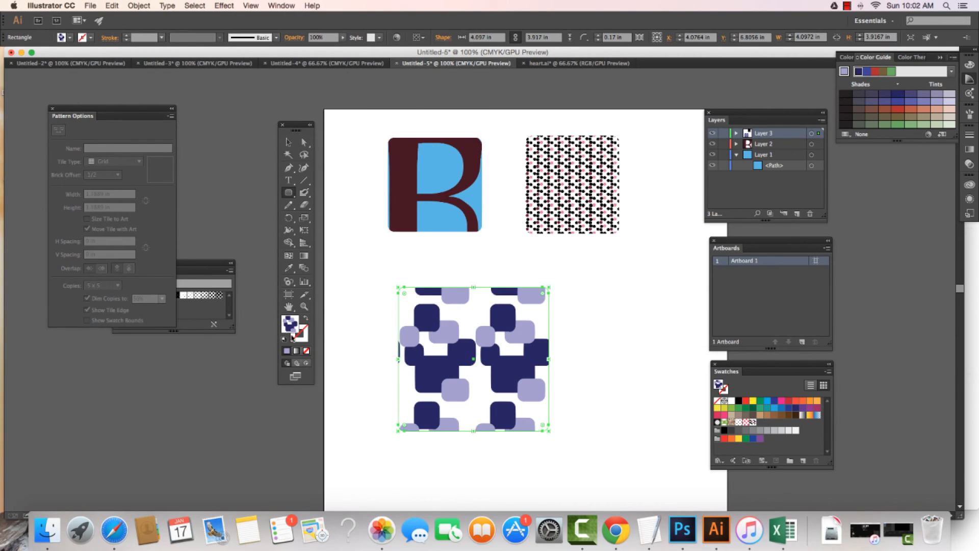
mouse_move(289, 325)
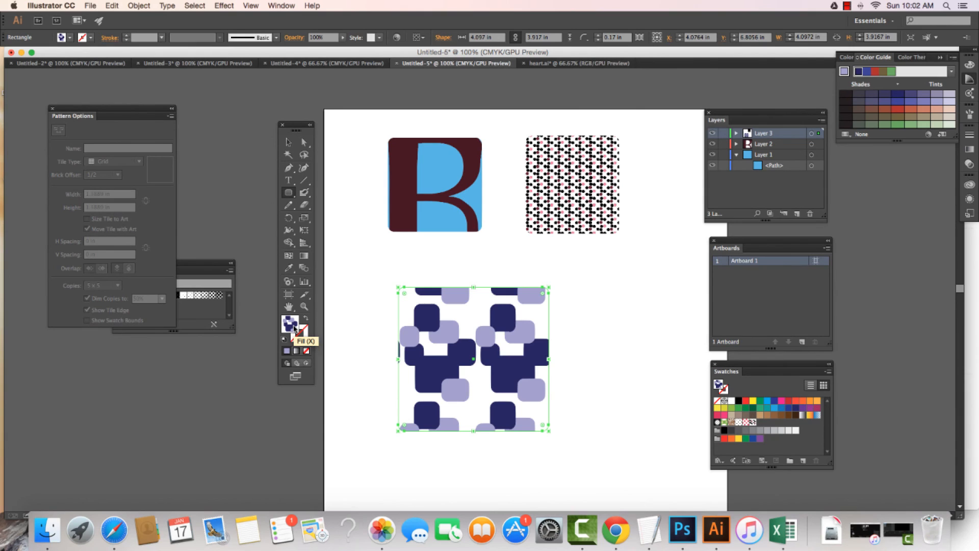